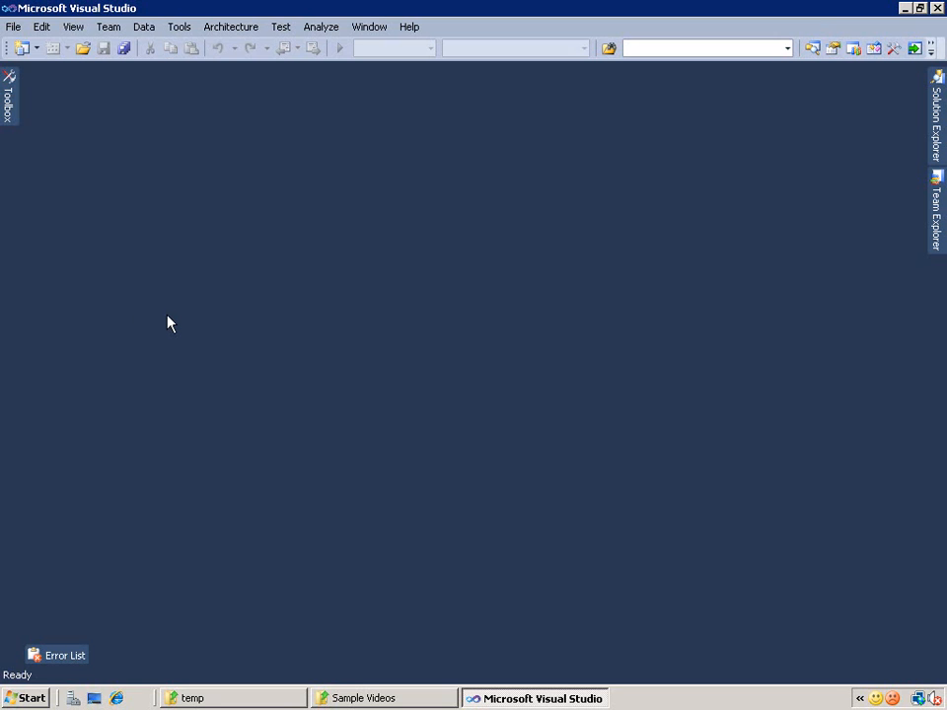
pyautogui.moveTo(153, 310)
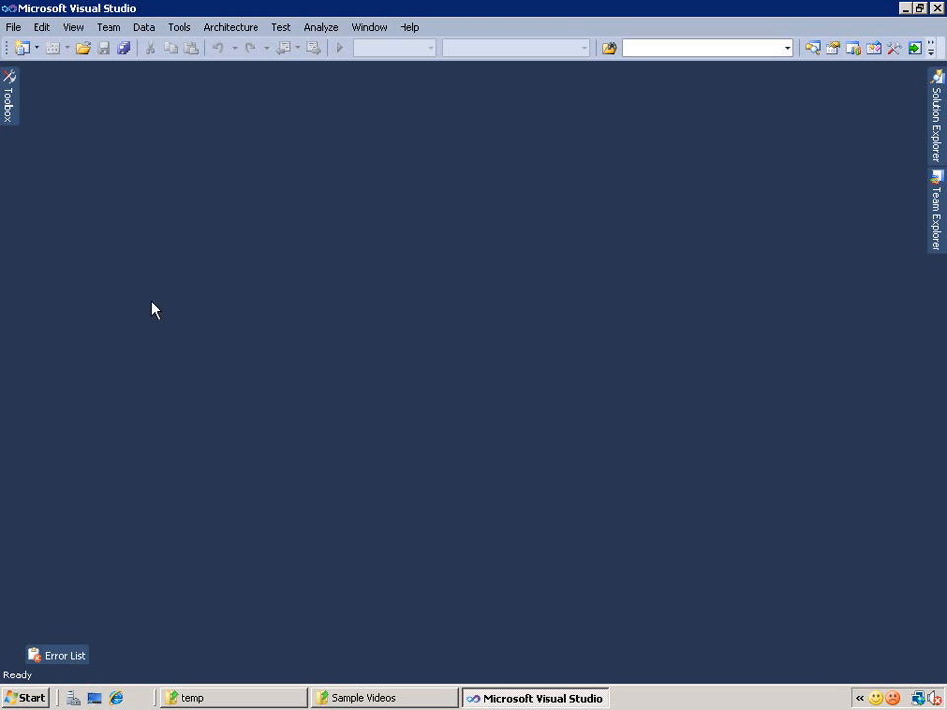
# Create a C# console application project named PowerPoint2010EmbeddedVideo in c:\temp
pyautogui.click(14, 26)
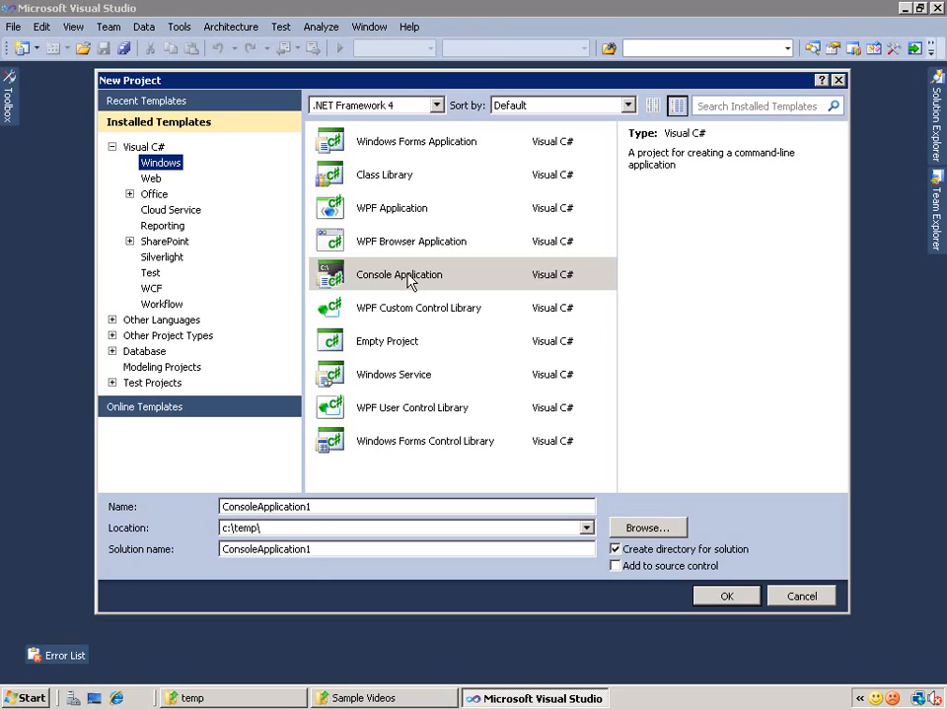
pyautogui.tripleClick(264, 506)
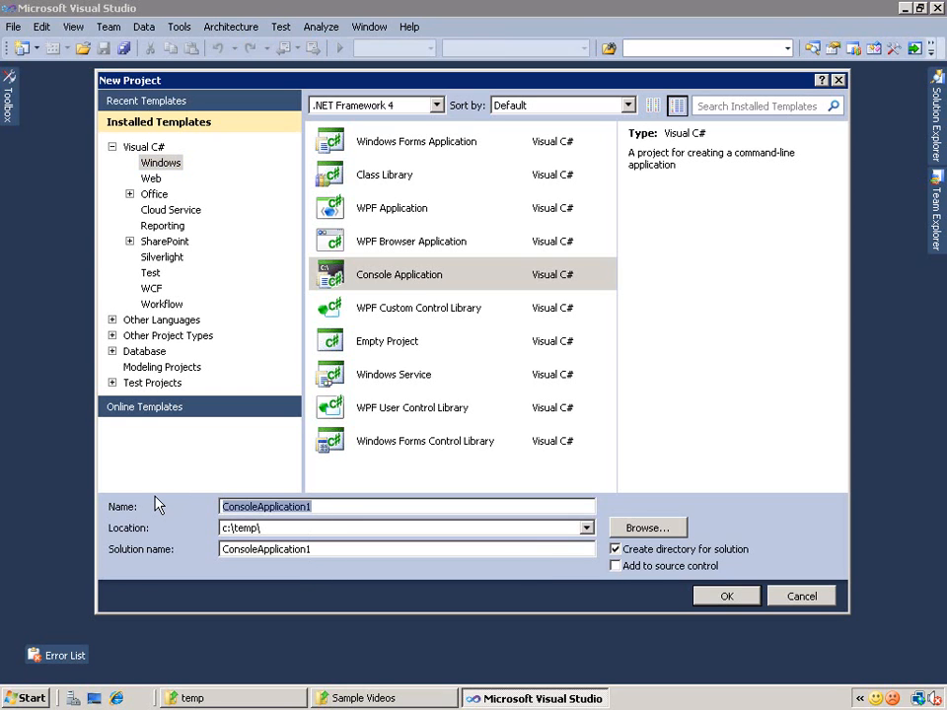
pyautogui.write('PowerPoint2010EmbeddedVideo')
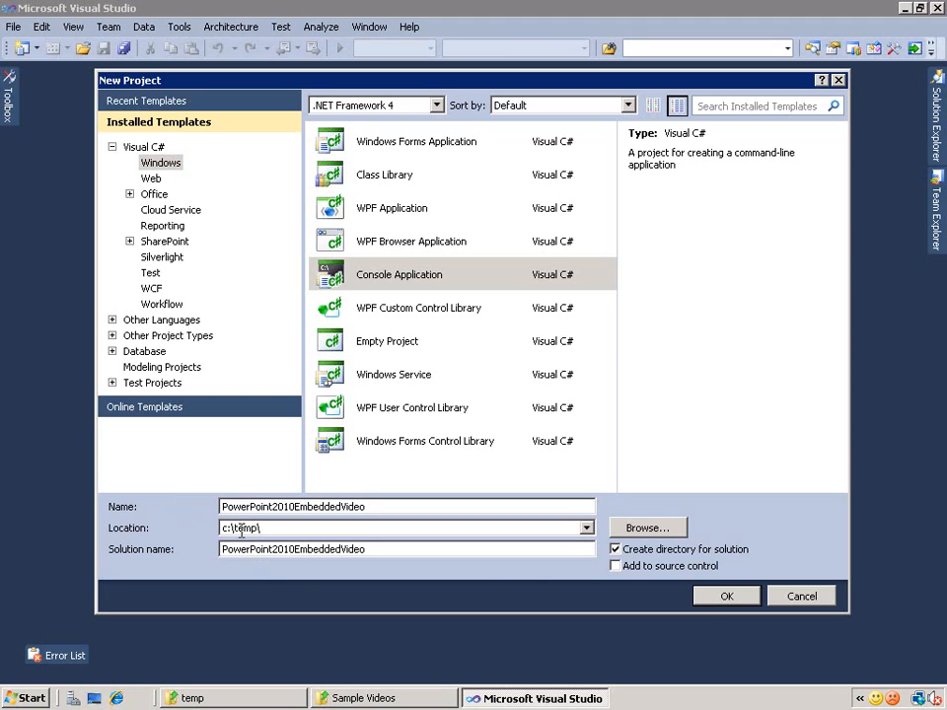
pyautogui.moveTo(559, 593)
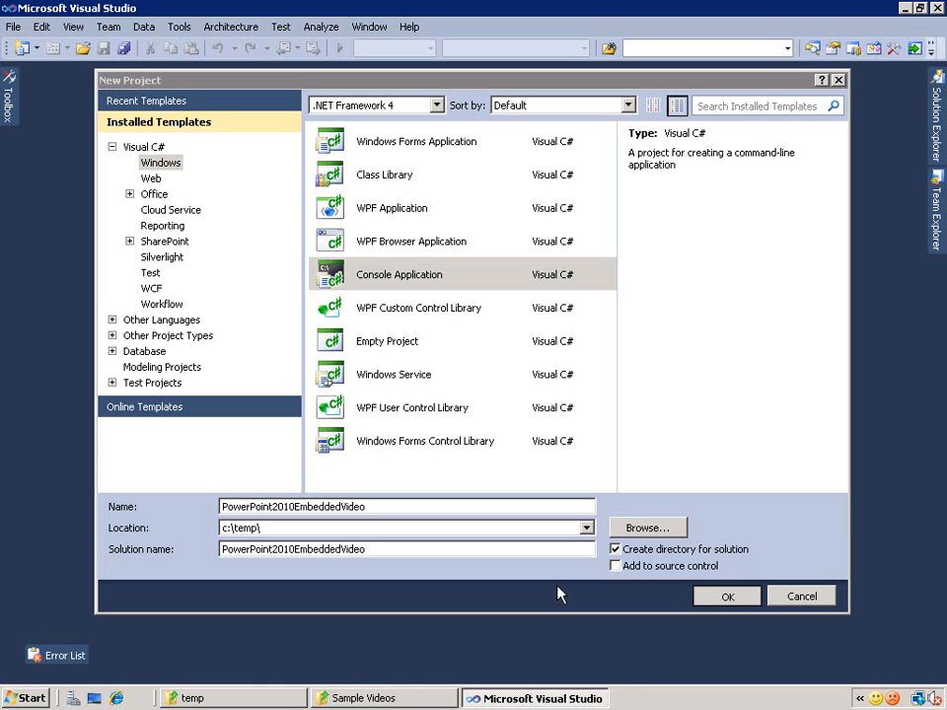
pyautogui.click(726, 595)
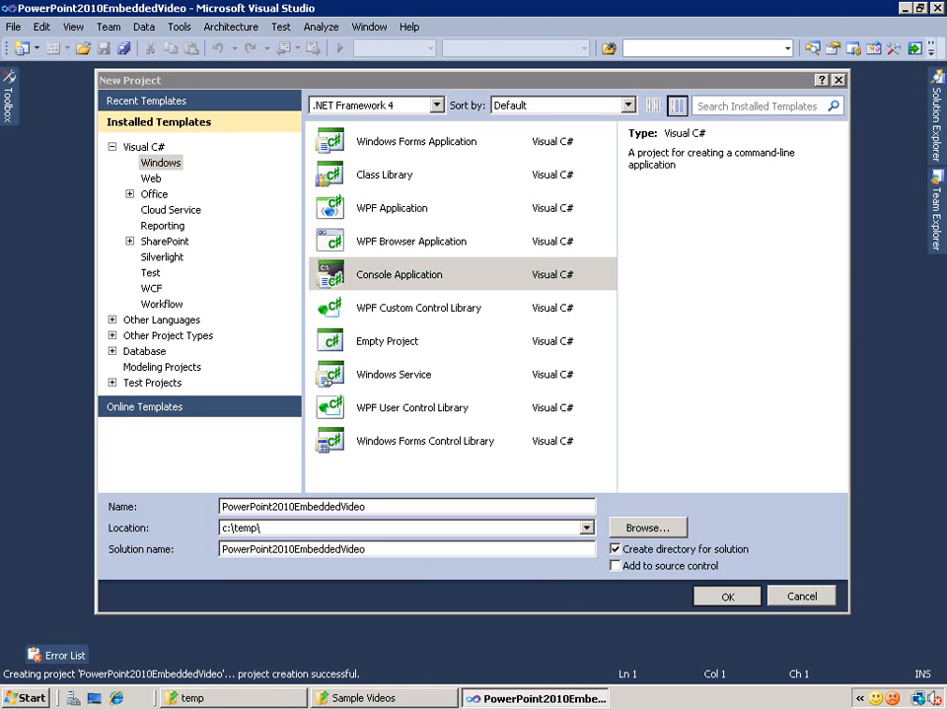
# Let the project load and show Program.cs with its empty Main method
pyautogui.click(726, 595)
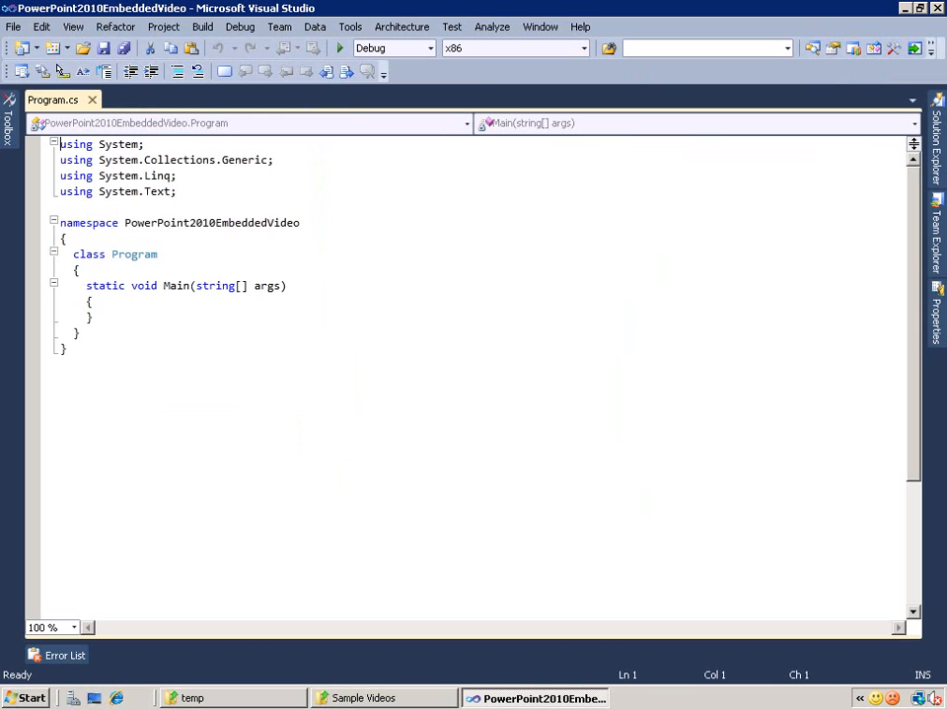
pyautogui.click(373, 698)
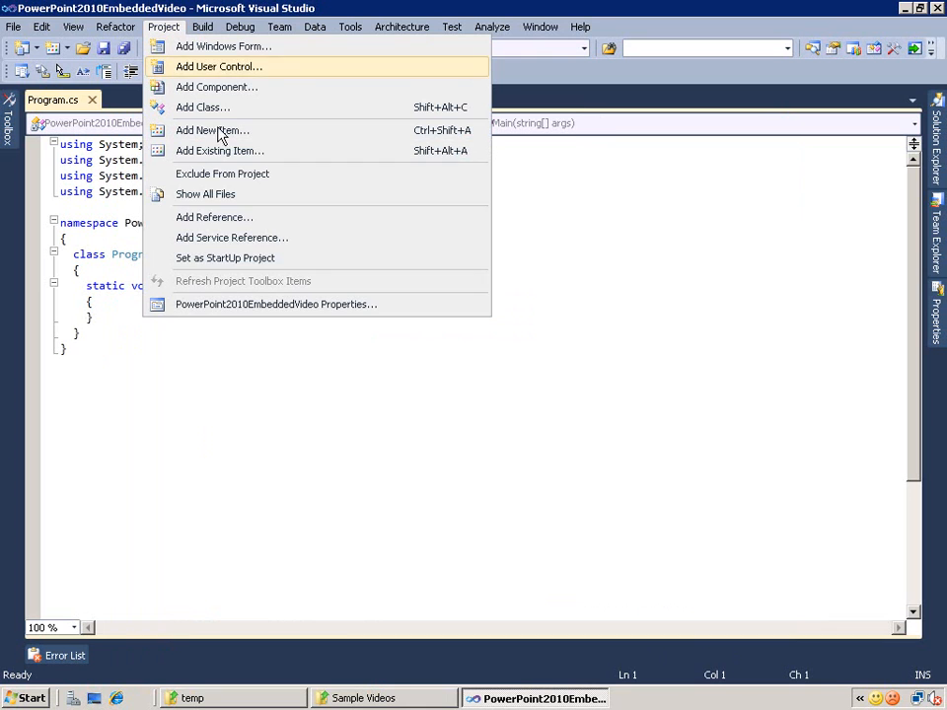
# Reference Microsoft.Office.Interop.PowerPoint from the .NET tab of Add Reference
pyautogui.click(214, 217)
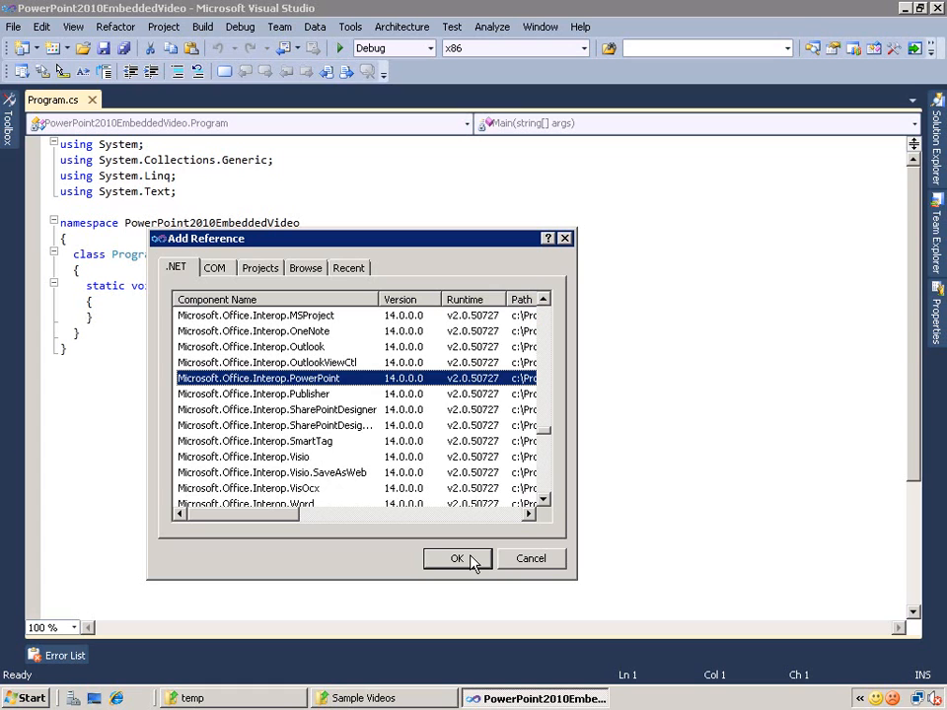
pyautogui.click(456, 558)
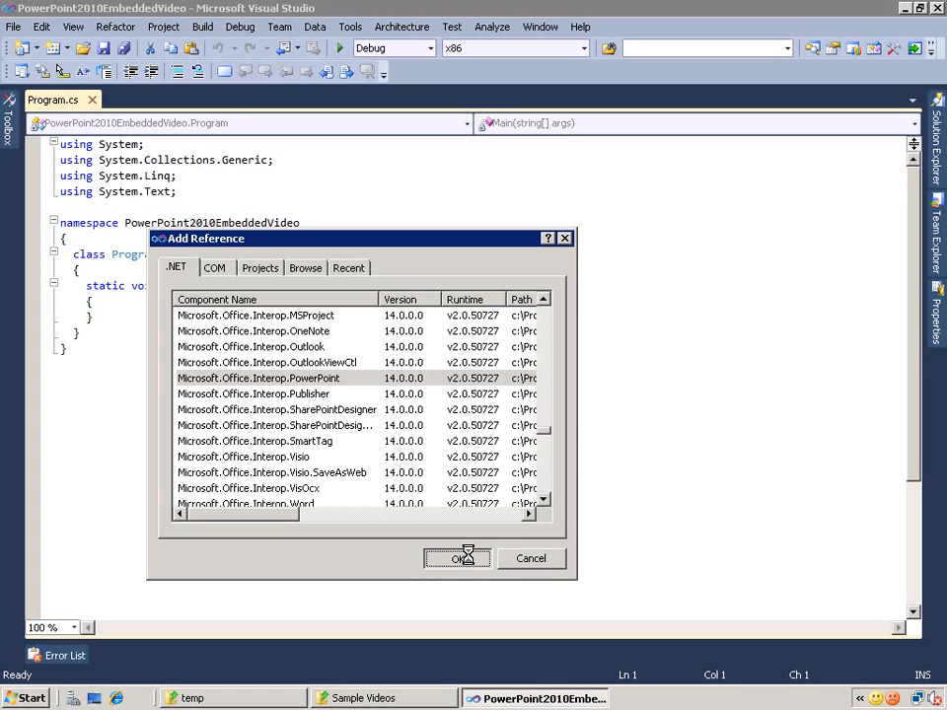
pyautogui.click(456, 558)
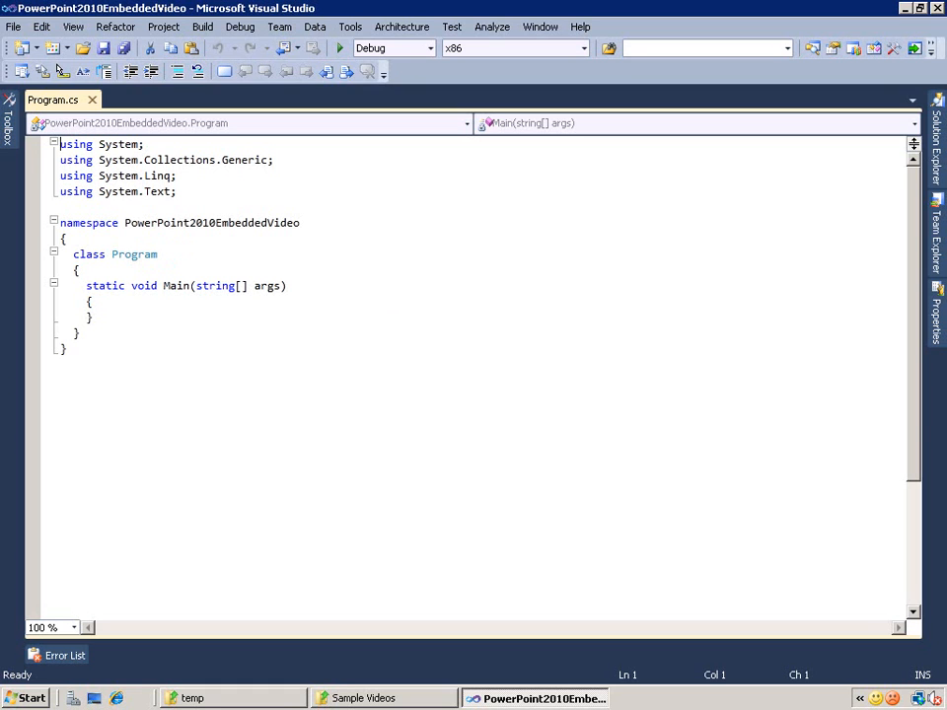
pyautogui.moveTo(163, 27)
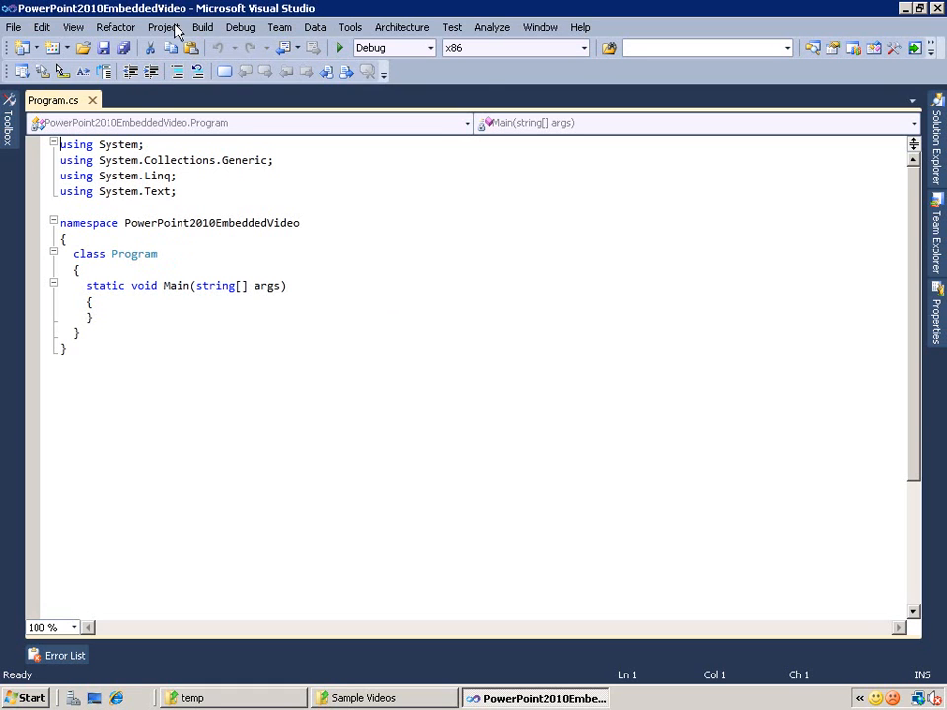
# Add a second Office component reference through the Add Reference dialog
pyautogui.click(163, 27)
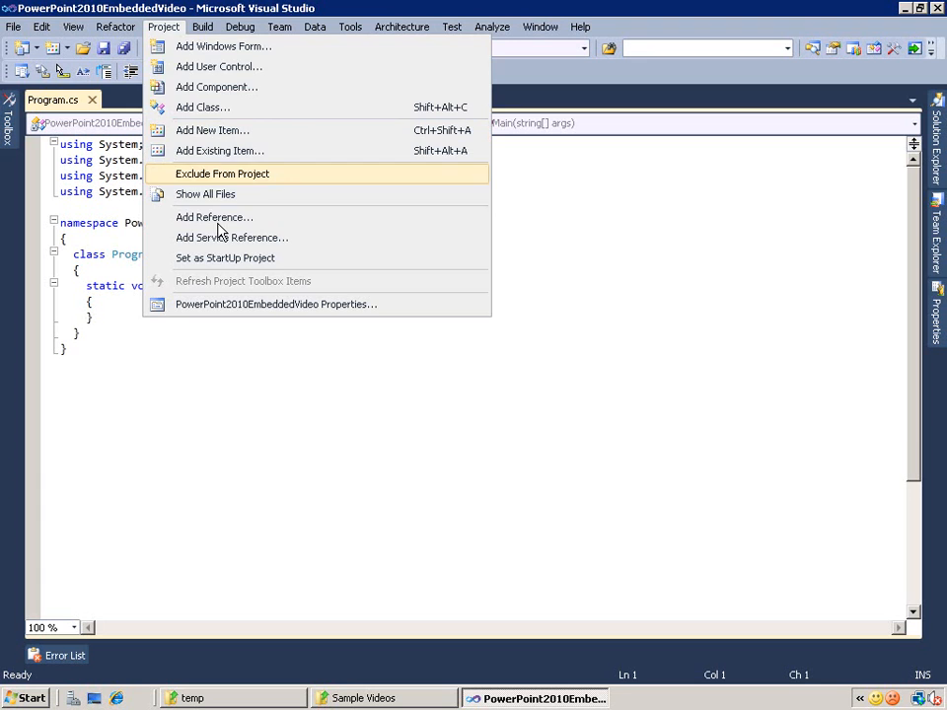
pyautogui.click(214, 217)
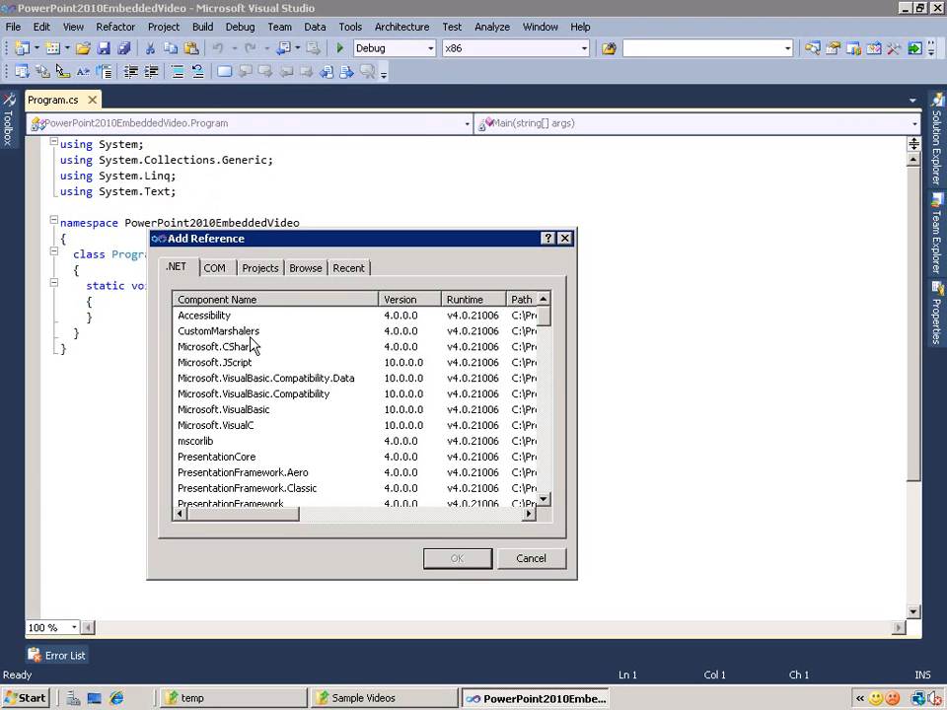
pyautogui.click(264, 378)
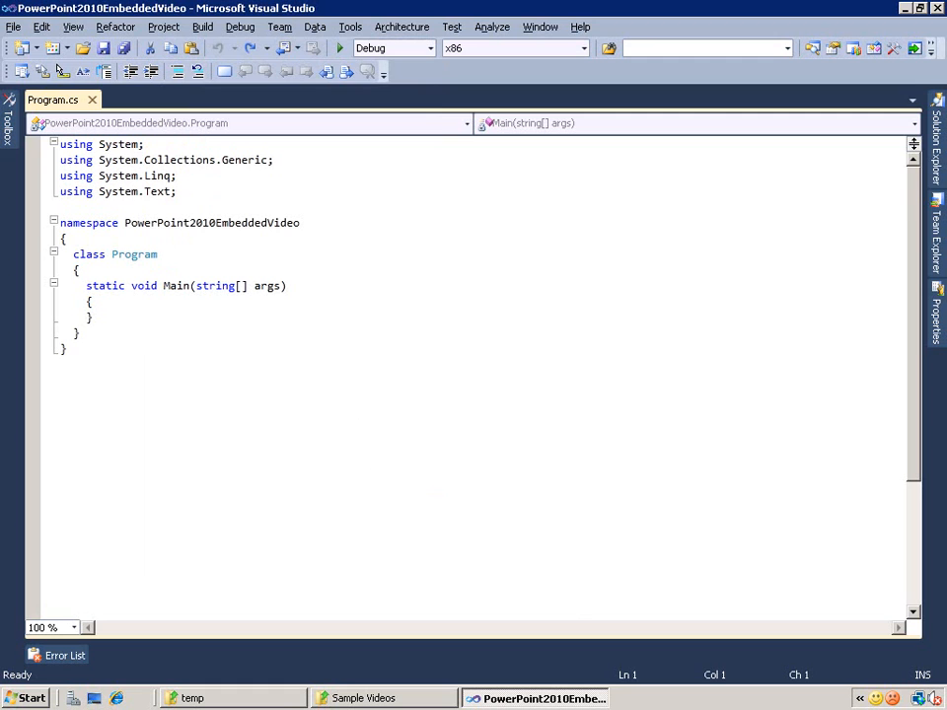
pyautogui.moveTo(205, 381)
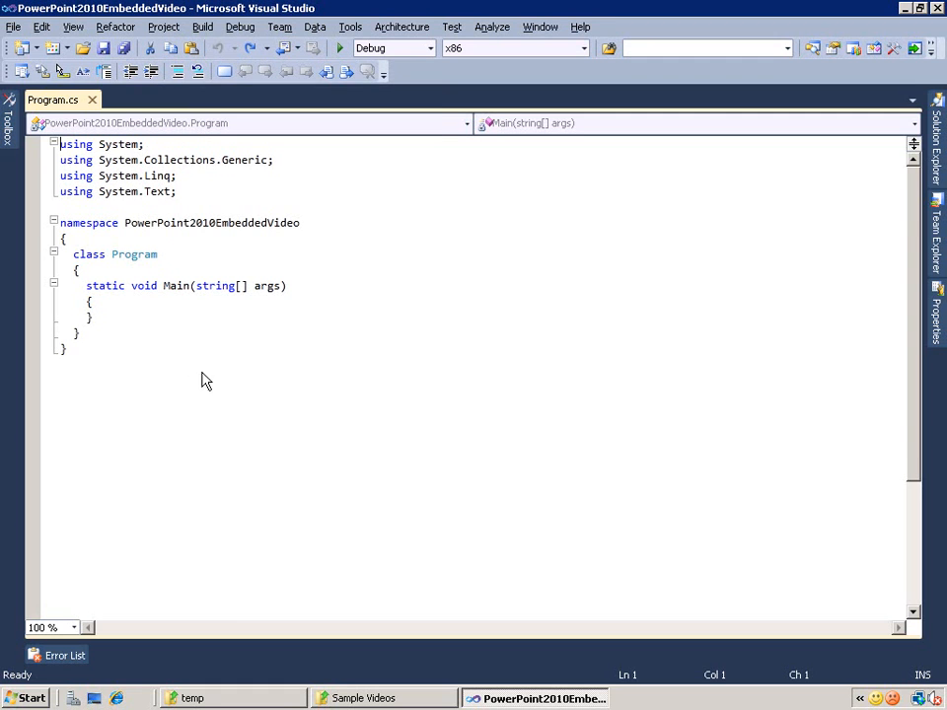
# Replace the Program.cs template with interop code embedding Butterfly.wmv in a new presentation
pyautogui.press('ctrl+a')
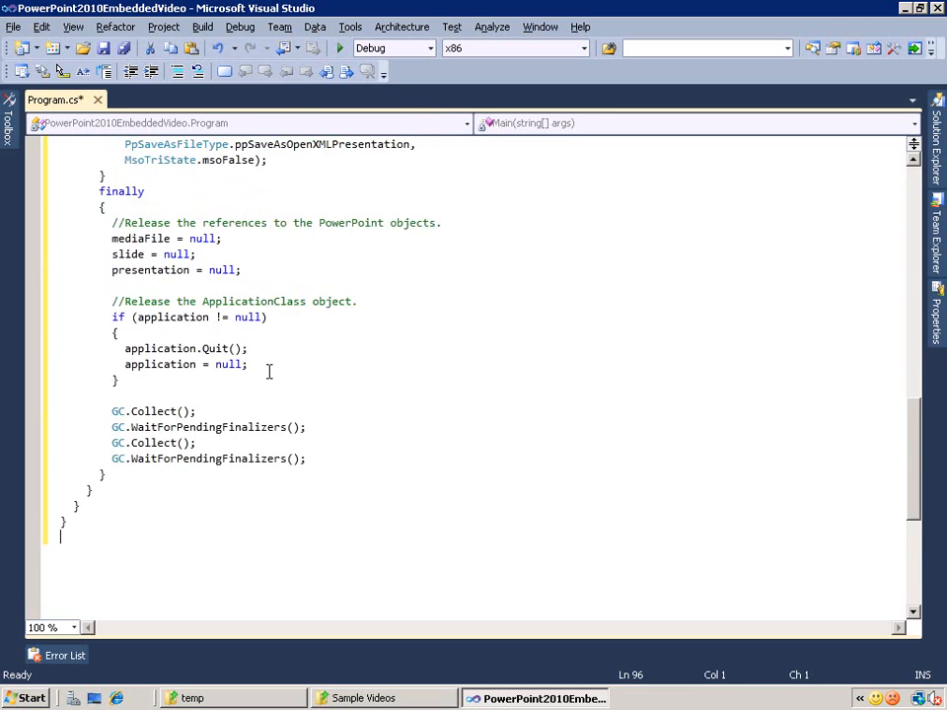
pyautogui.scroll(3)
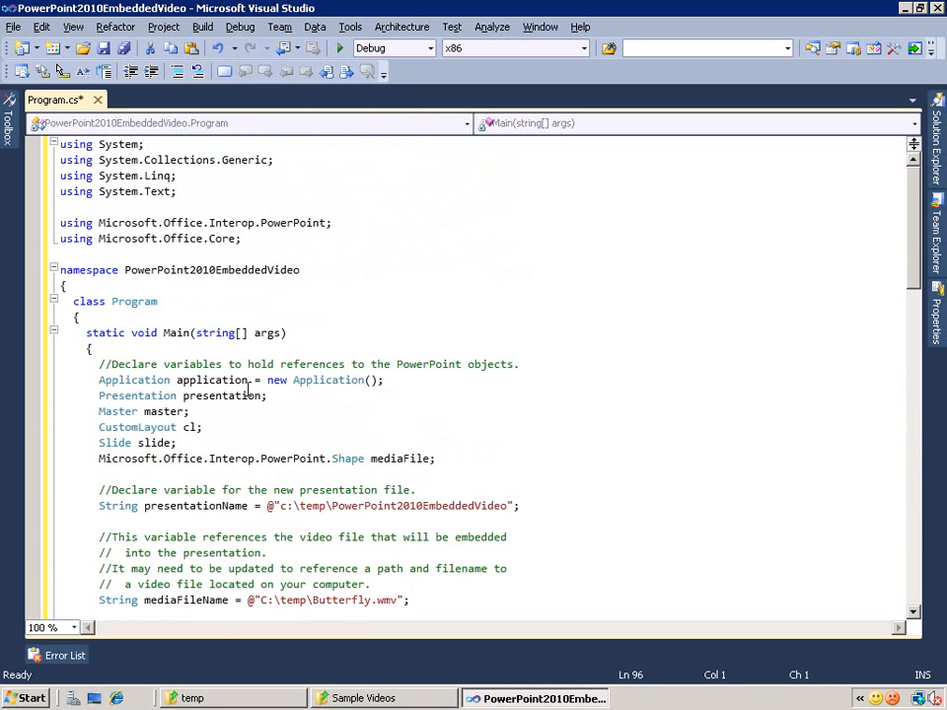
pyautogui.moveTo(505, 412)
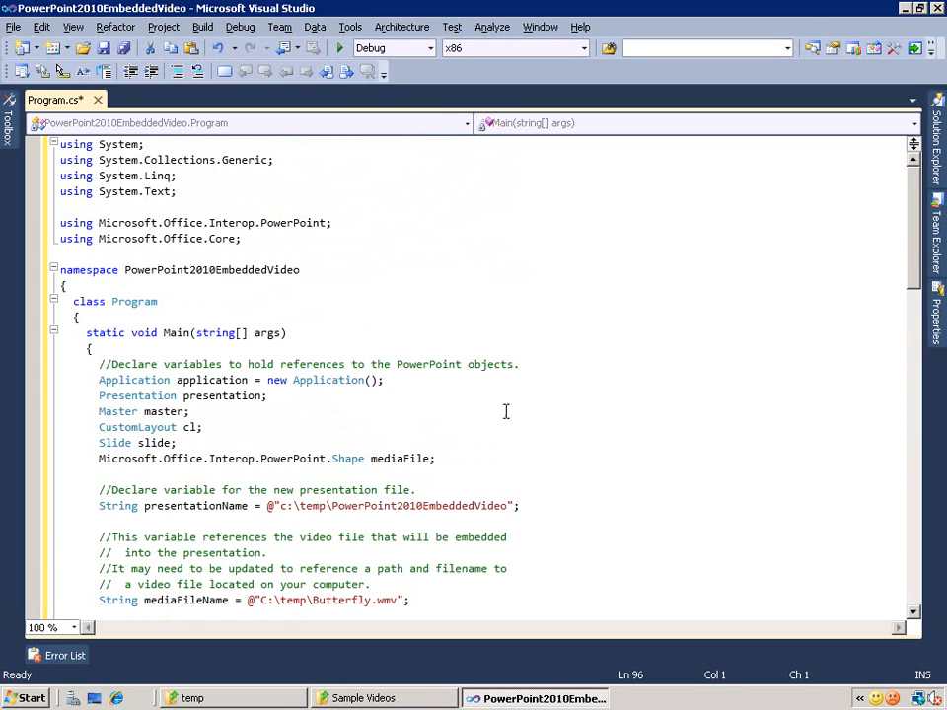
pyautogui.moveTo(506, 425)
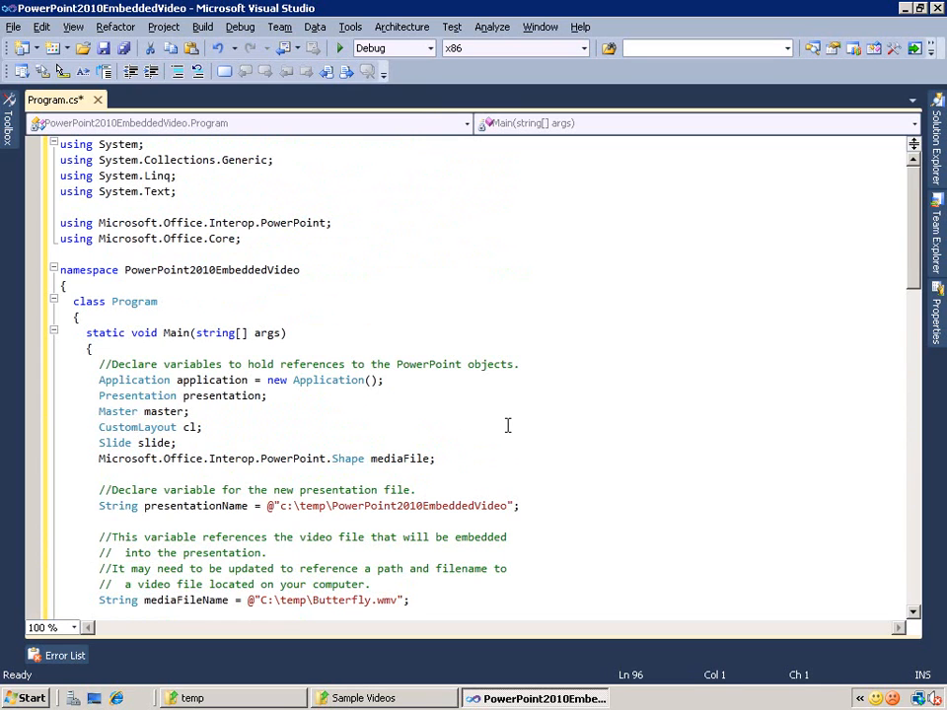
pyautogui.click(266, 552)
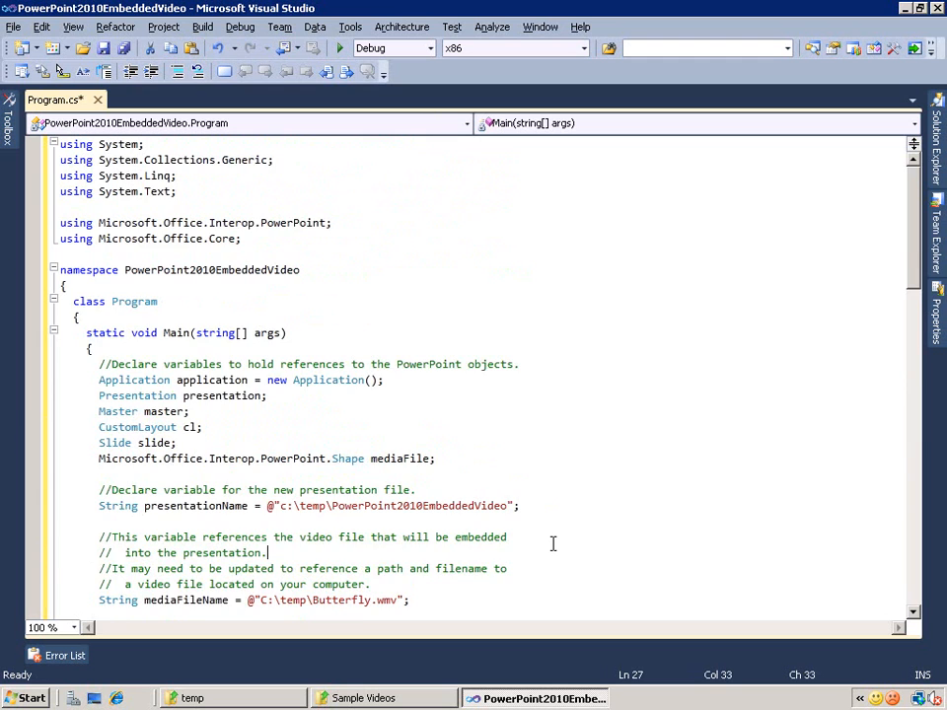
pyautogui.scroll(-3)
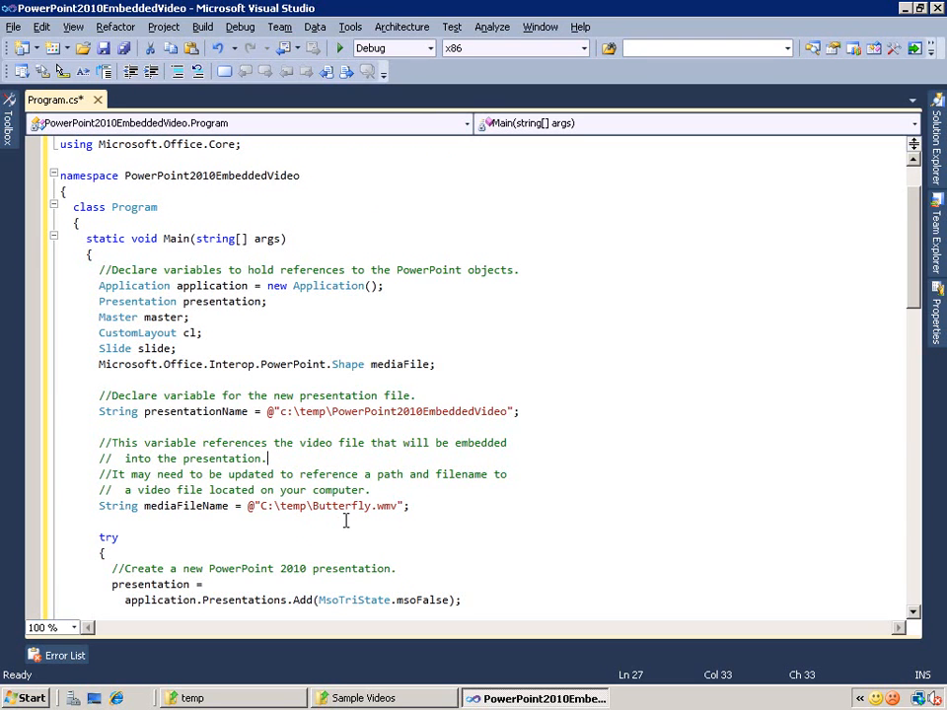
pyautogui.scroll(-3)
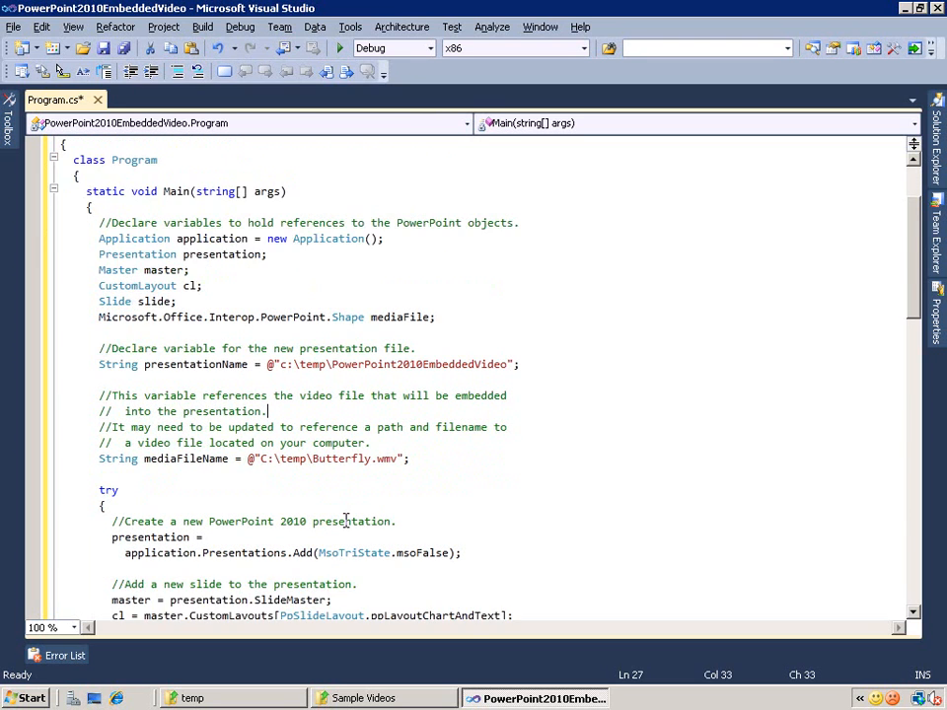
pyautogui.scroll(-3)
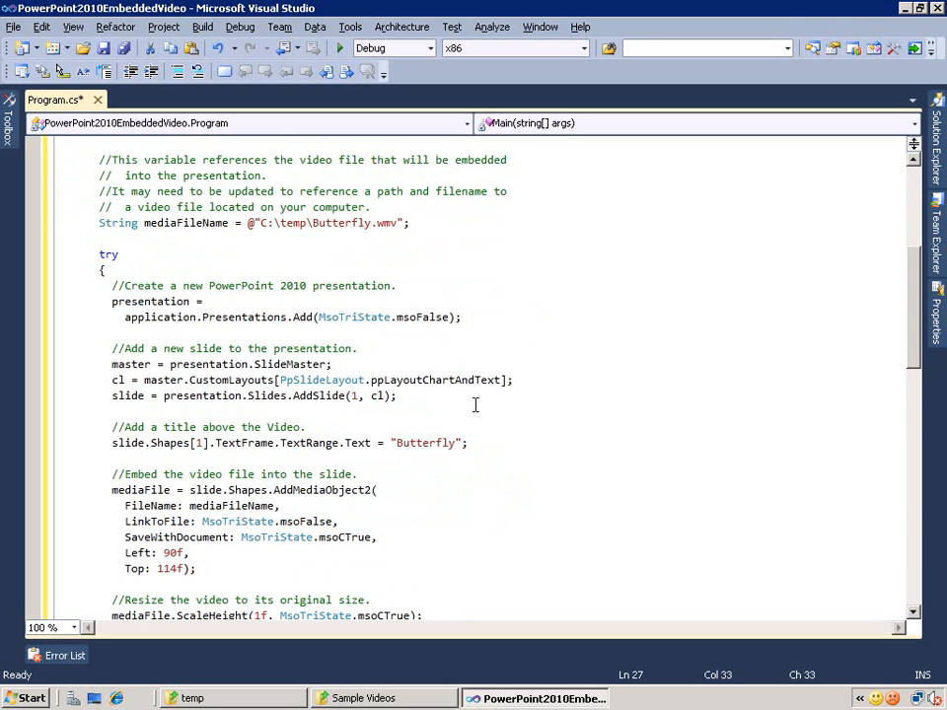
pyautogui.moveTo(499, 442)
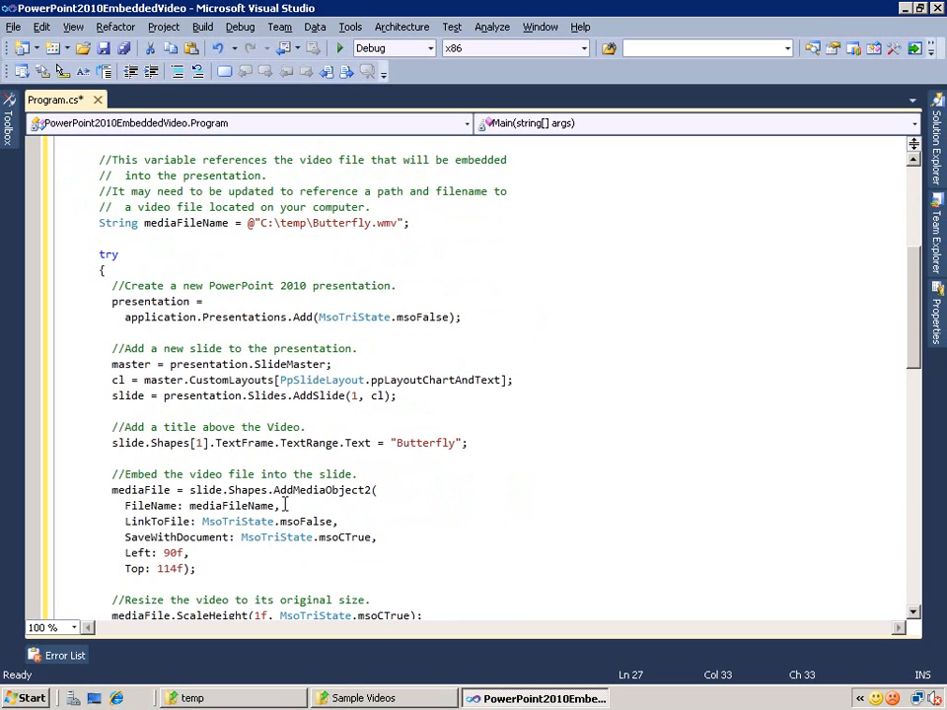
pyautogui.click(266, 174)
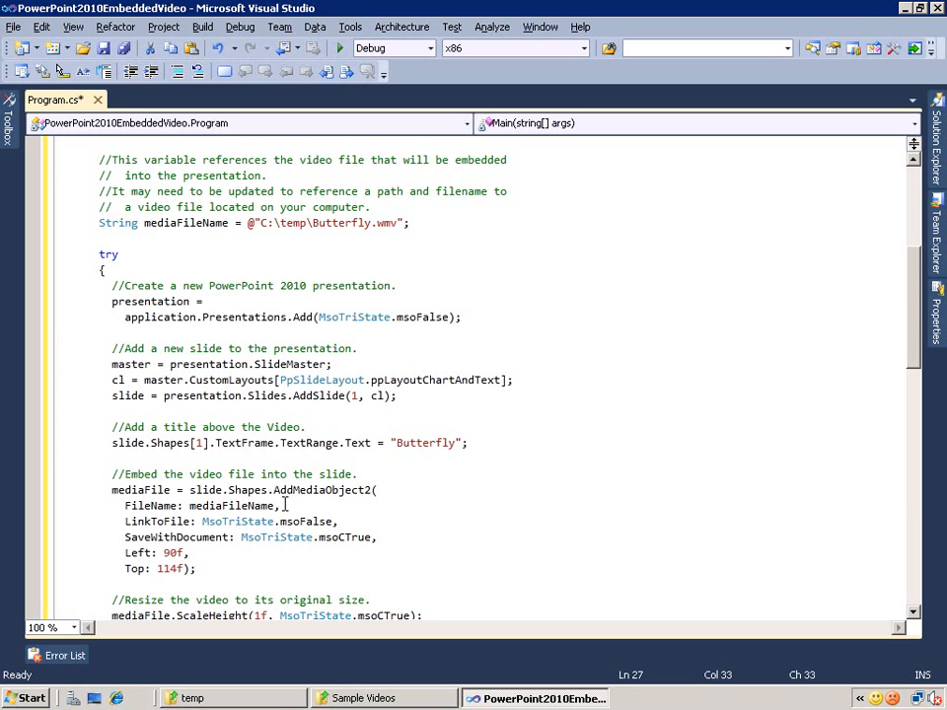
pyautogui.scroll(-3)
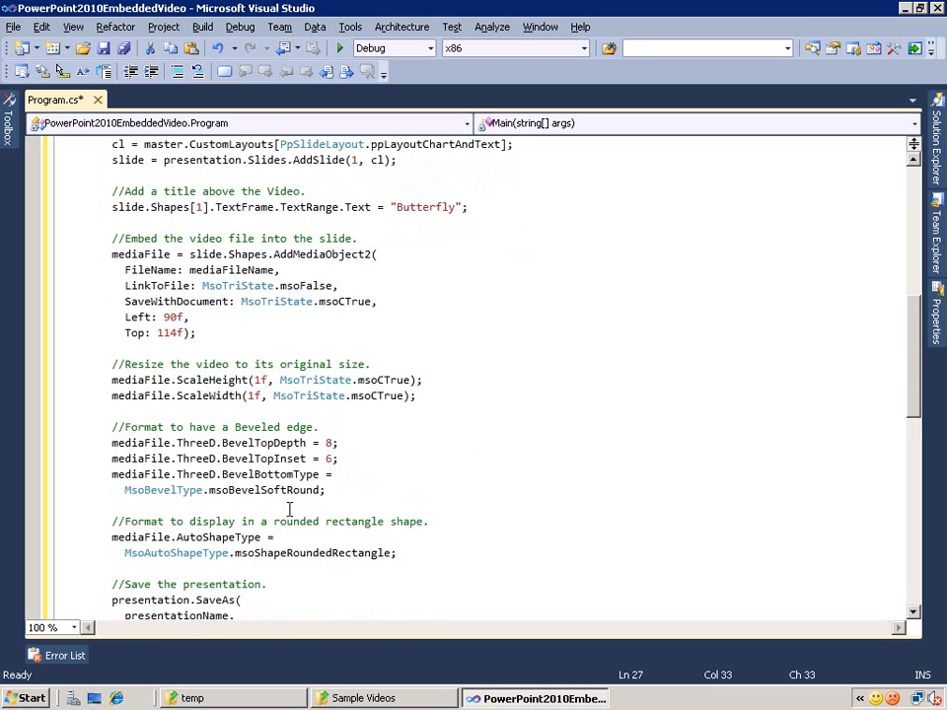
pyautogui.scroll(-3)
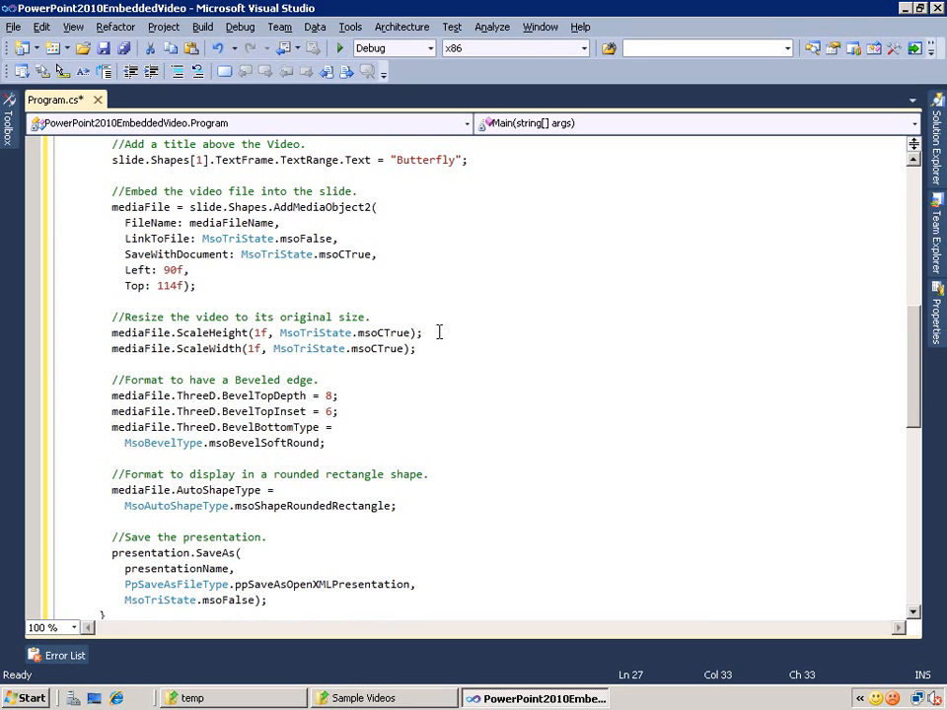
pyautogui.moveTo(372, 406)
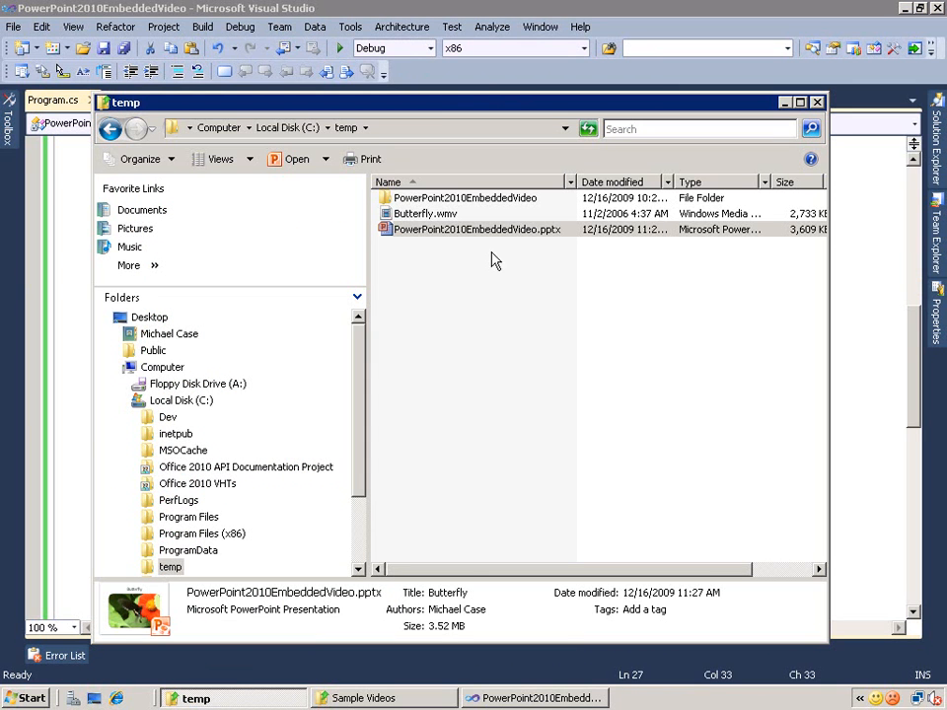
# Open PowerPoint2010EmbeddedVideo.pptx from c:\temp in PowerPoint
pyautogui.doubleClick(477, 229)
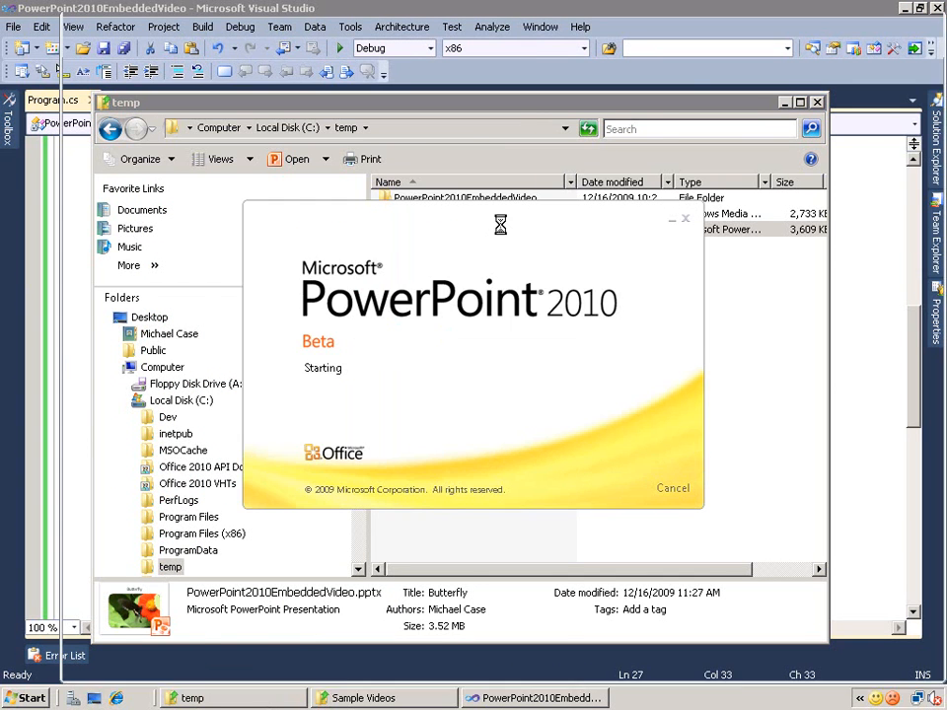